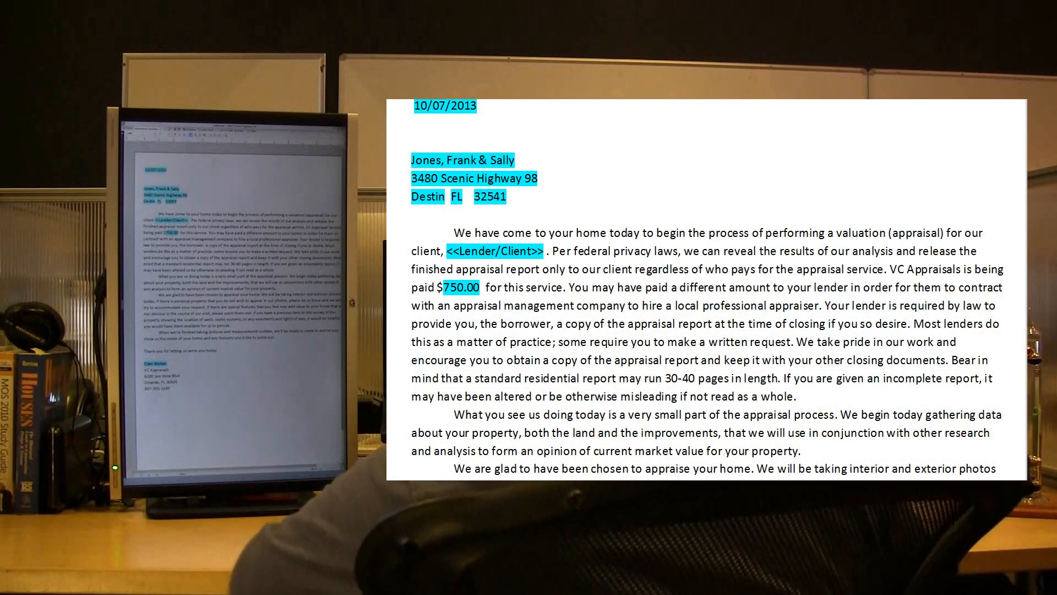
text(Baytown Mortgage)
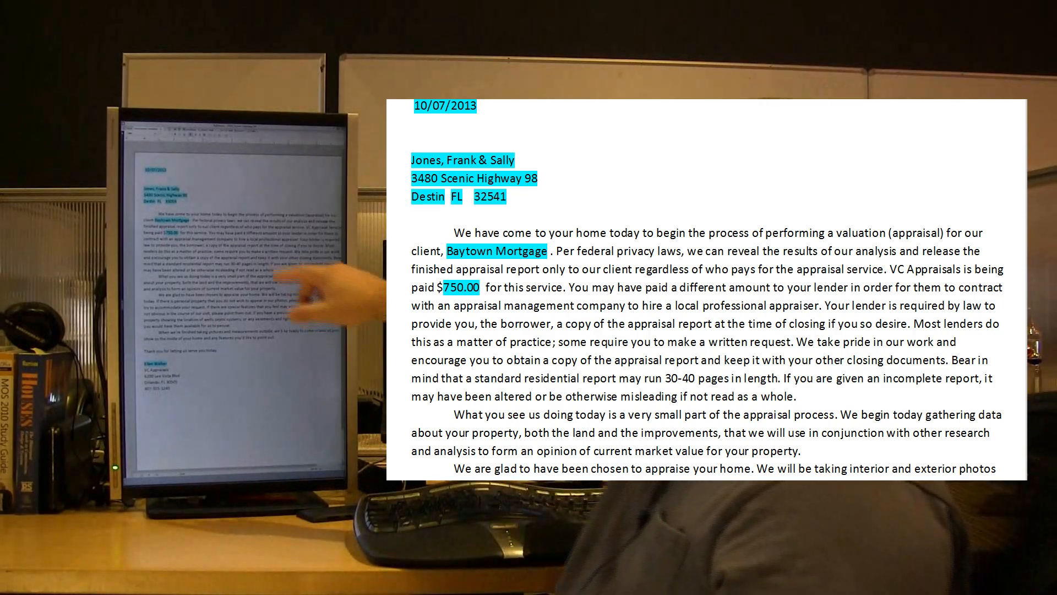